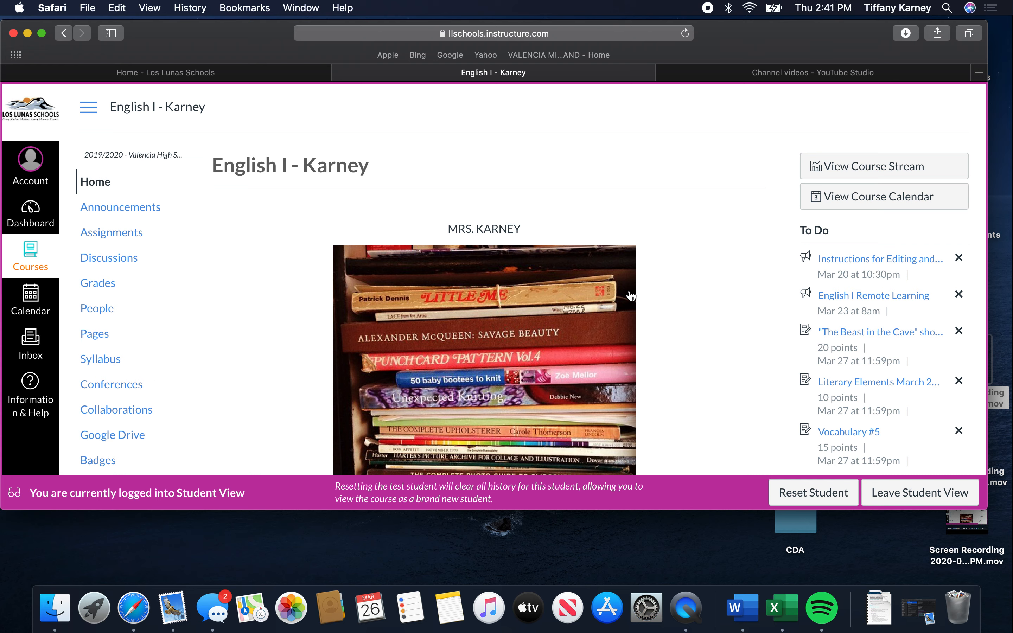
mouse_move(587, 158)
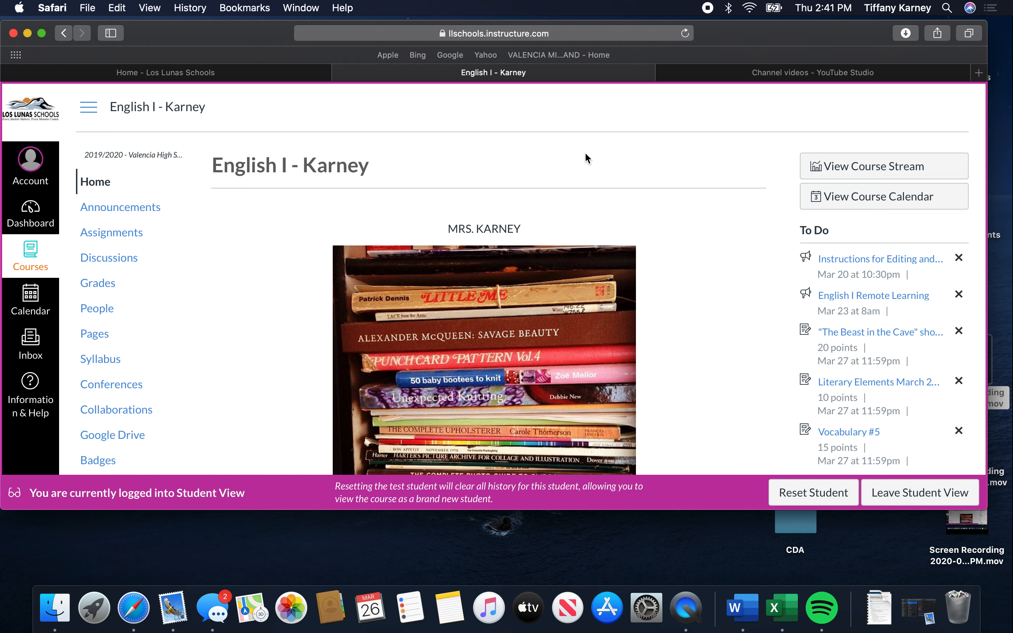
mouse_move(703, 407)
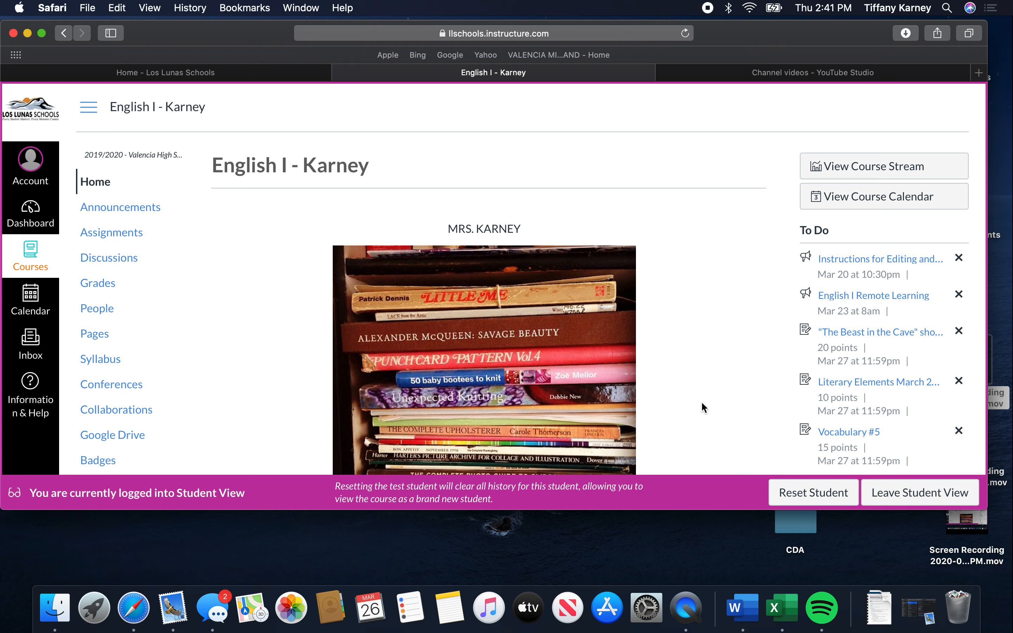
mouse_move(879, 332)
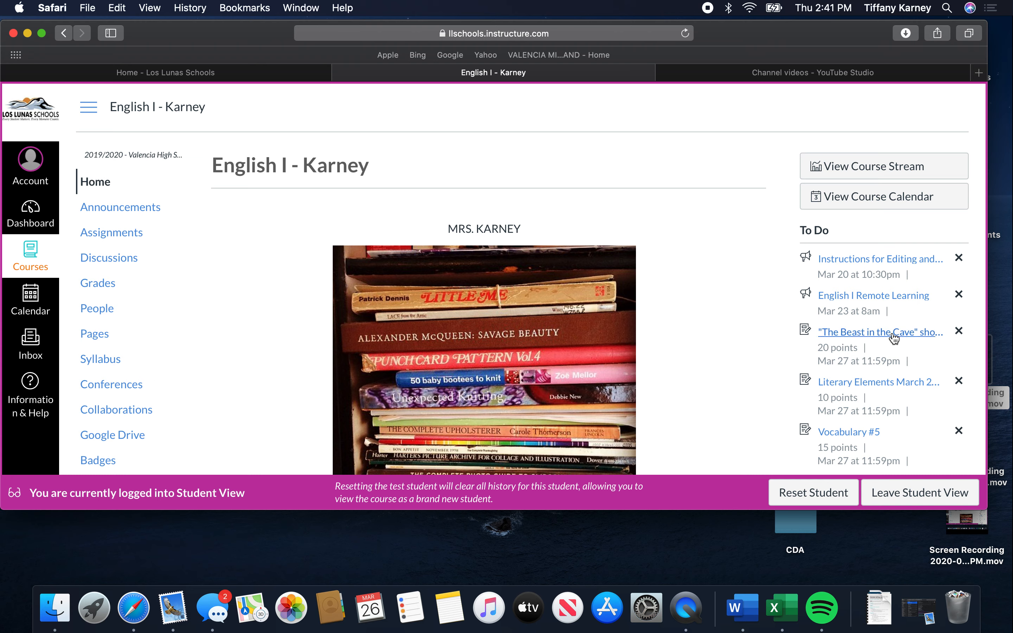
Open "The Beast in the Cave" assignment from the To Do sidebar.
click(879, 332)
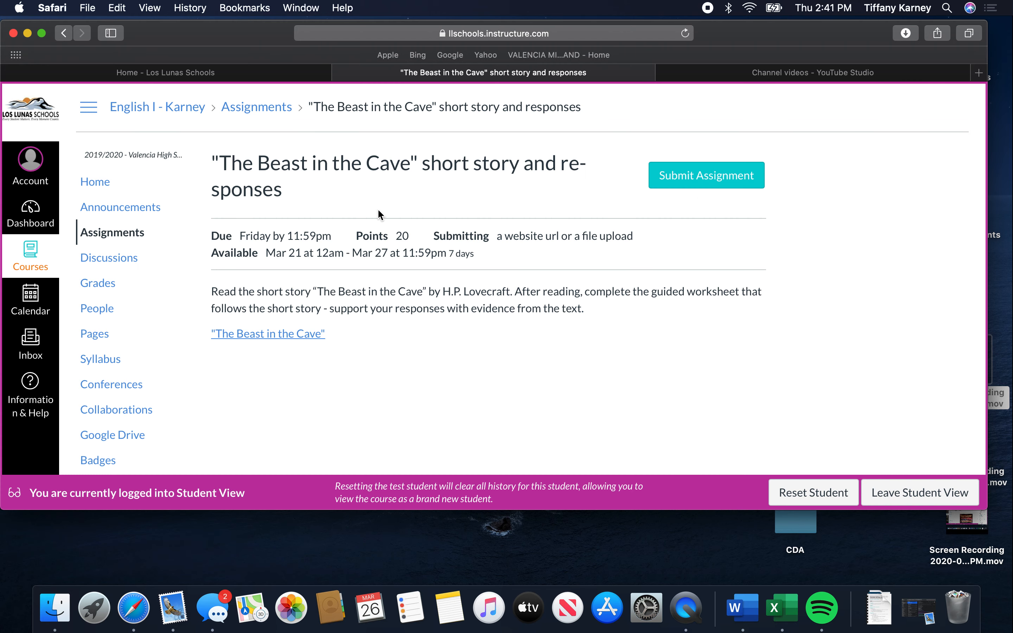
mouse_move(576, 272)
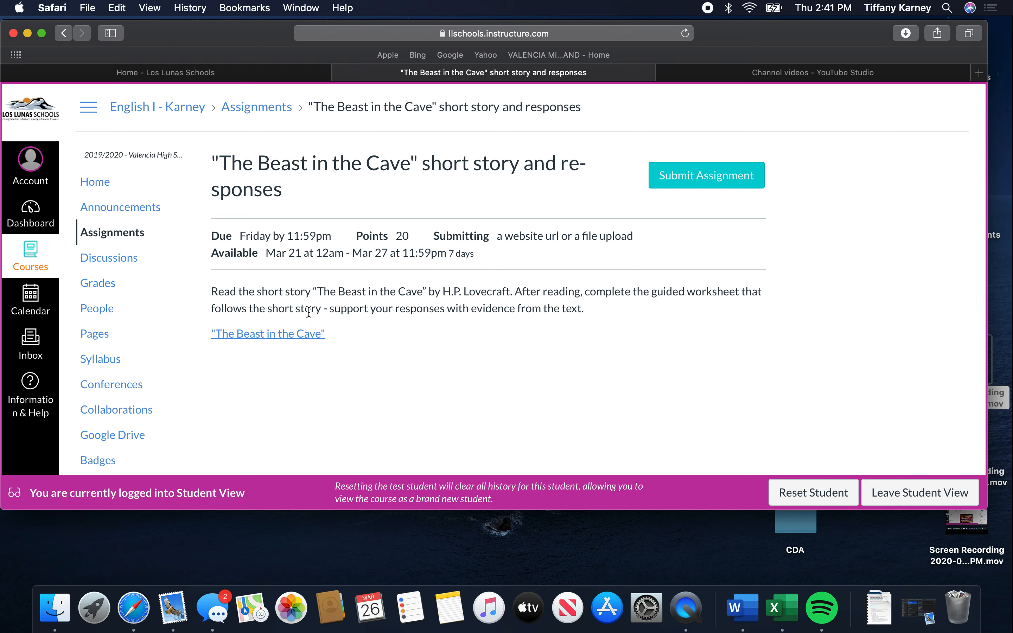
mouse_move(268, 341)
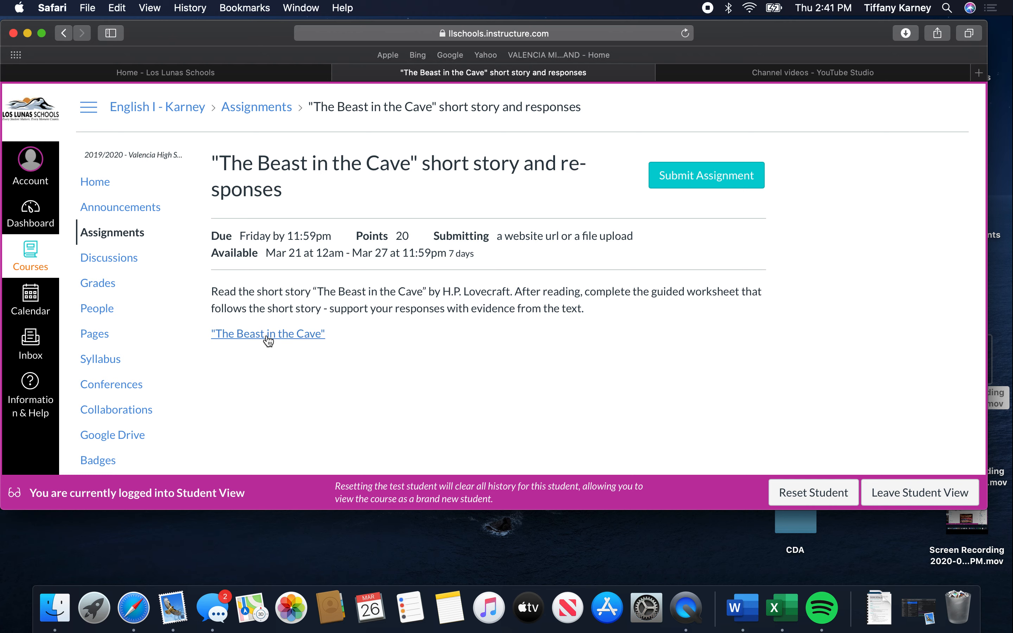
Open the linked "The Beast in the Cave by H.P. Lovecraft Quiz" Google Doc in a new tab.
click(265, 334)
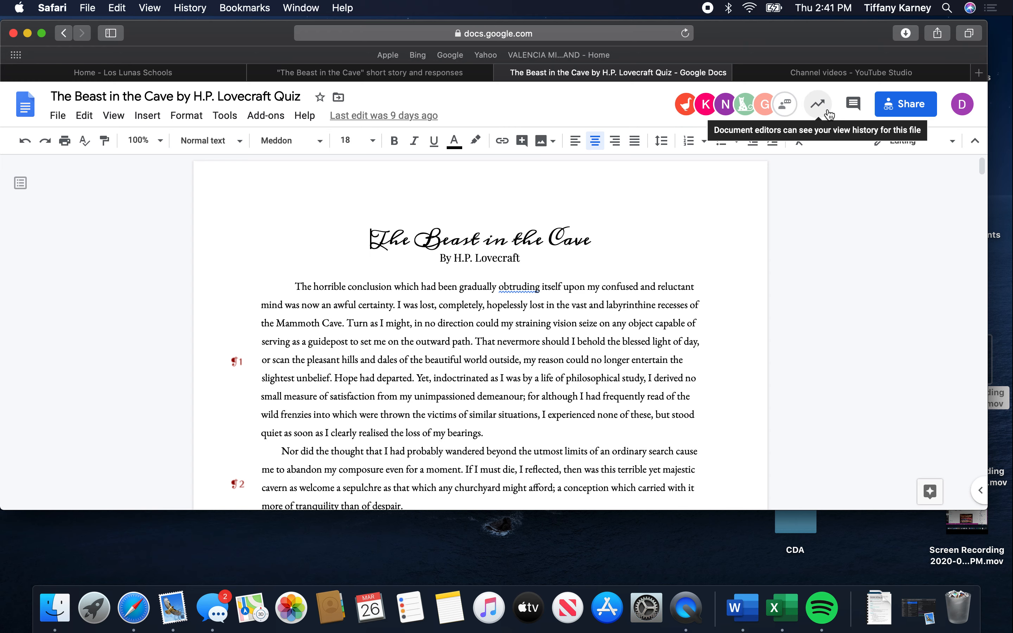
mouse_move(754, 104)
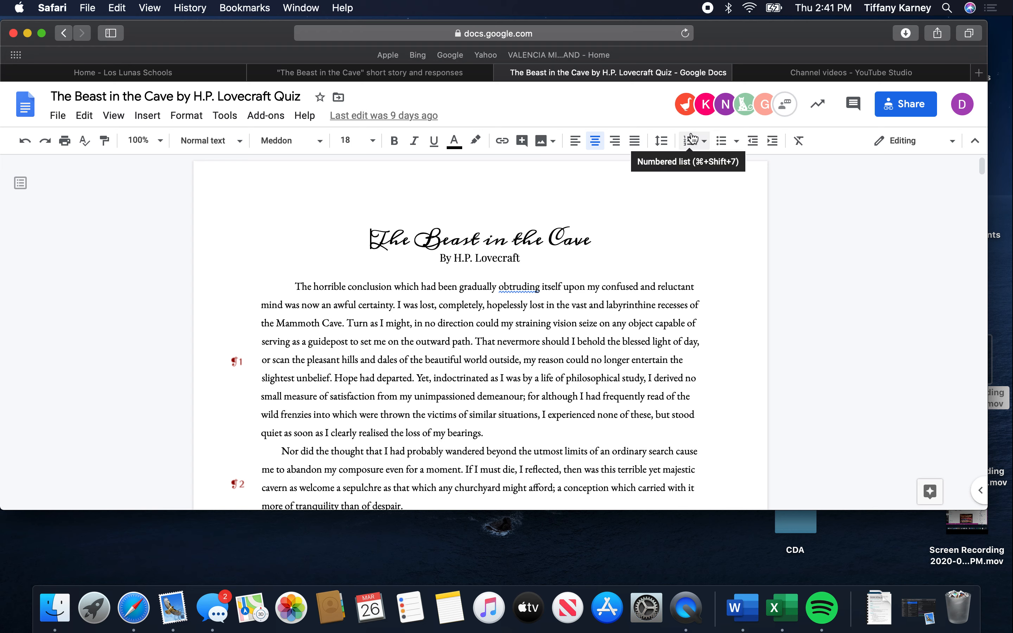
mouse_move(769, 120)
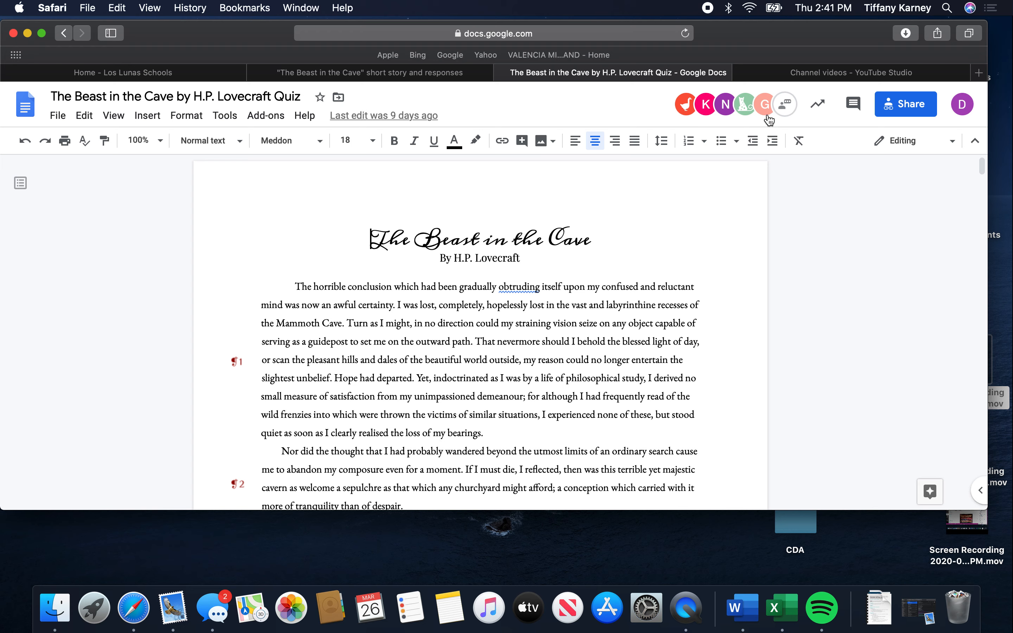
mouse_move(614, 118)
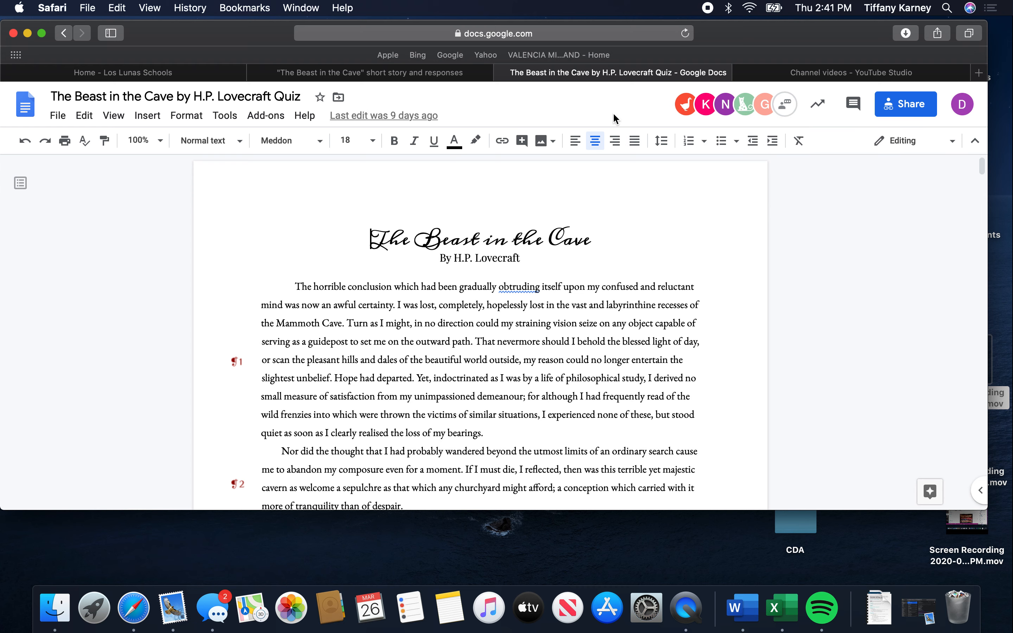
click(176, 96)
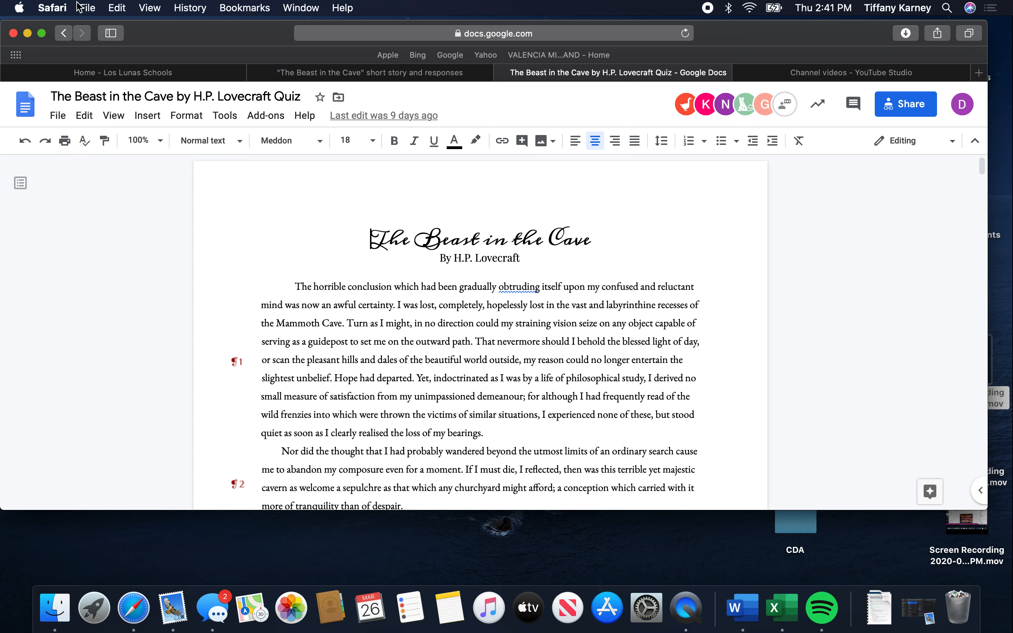
mouse_move(27, 134)
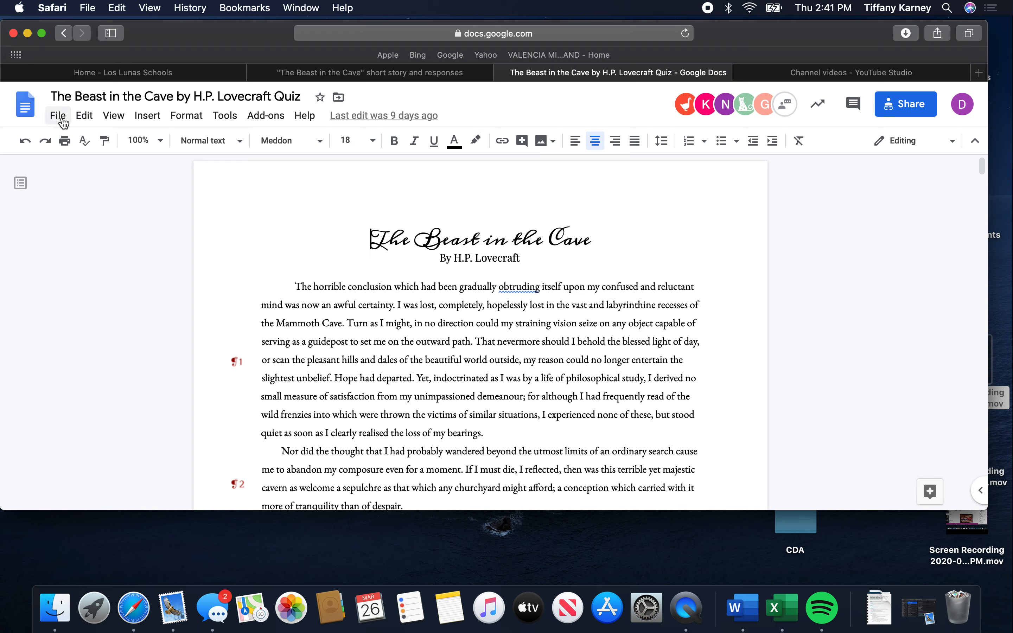
Make a copy of the quiz and prefix its name with "Student".
click(57, 114)
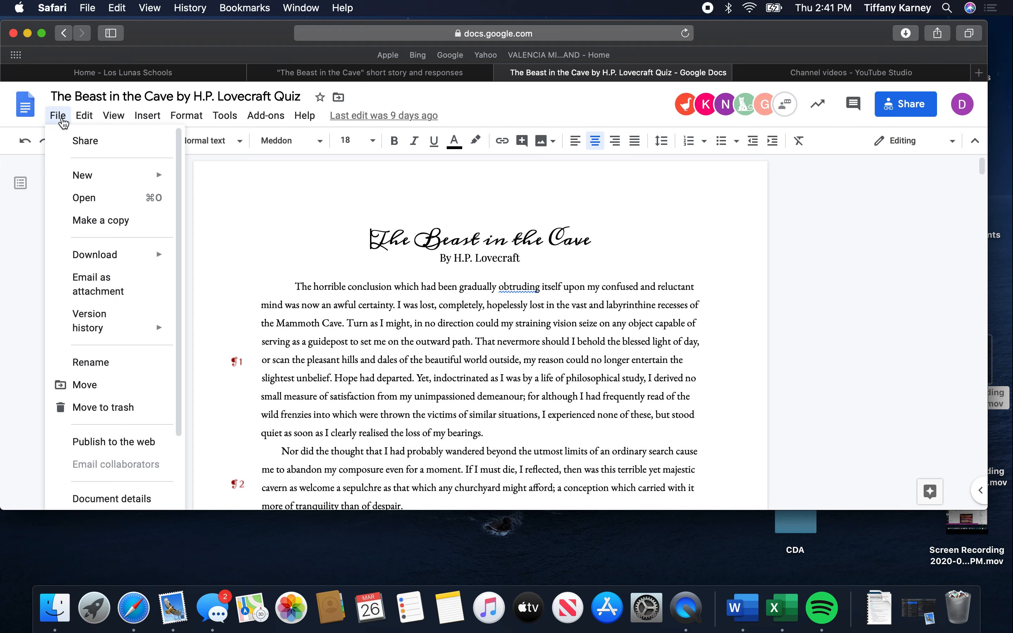
mouse_move(100, 219)
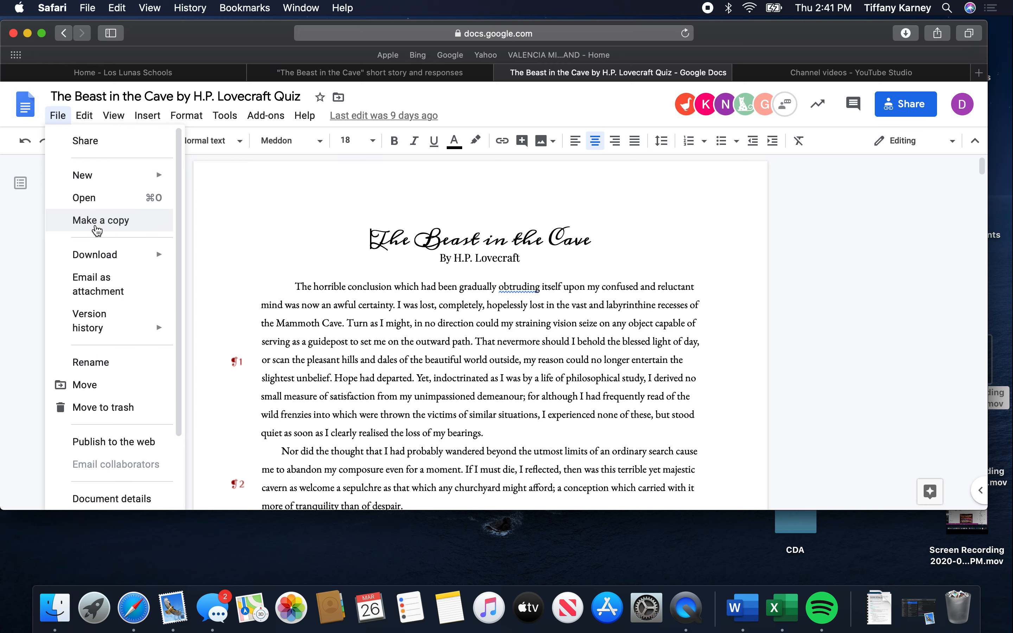
click(100, 220)
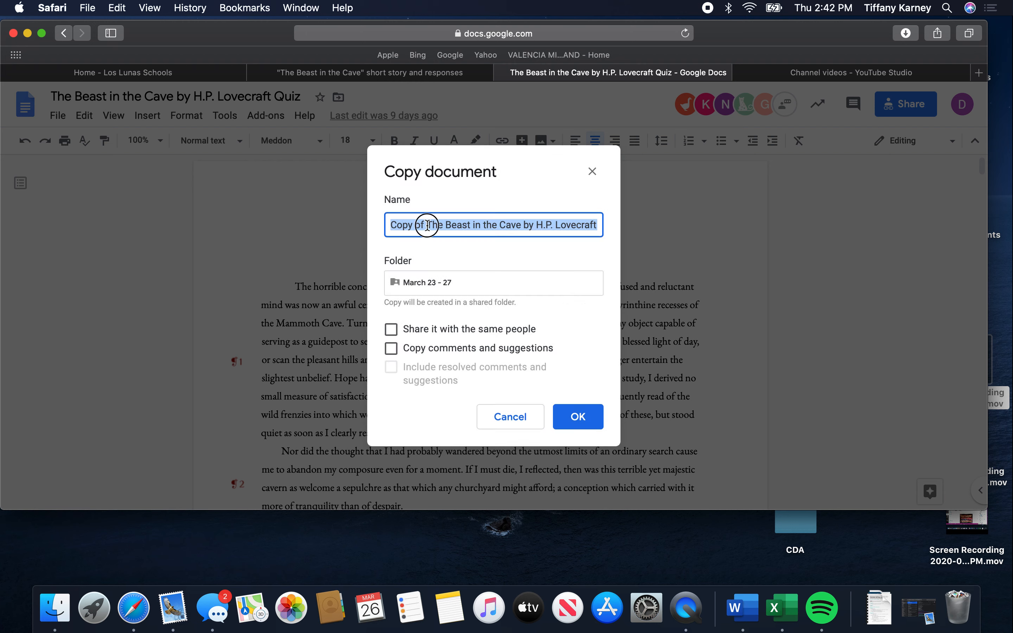
click(427, 225)
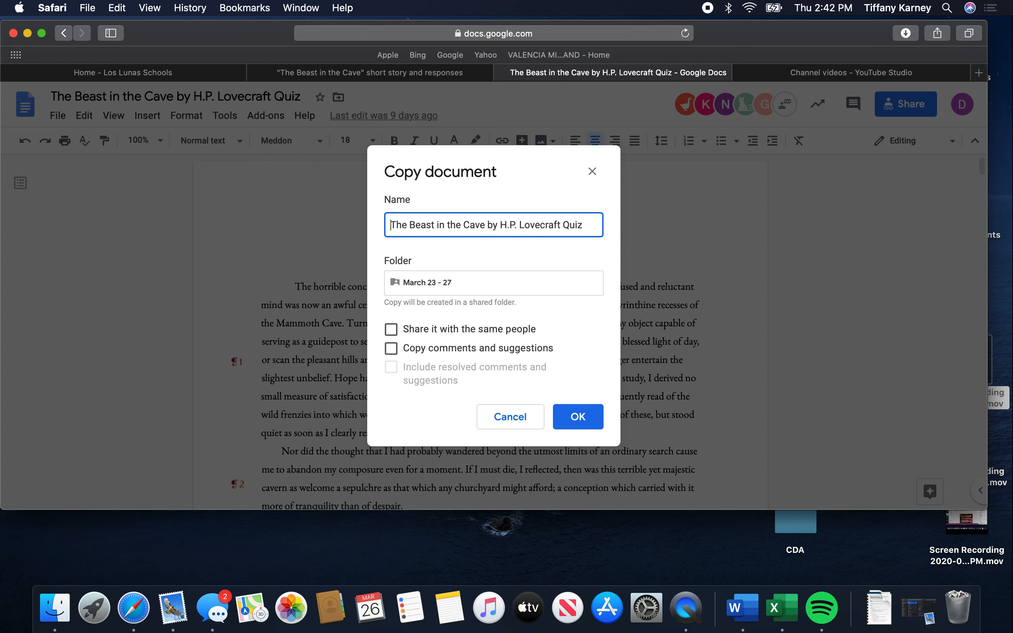
text(Student)
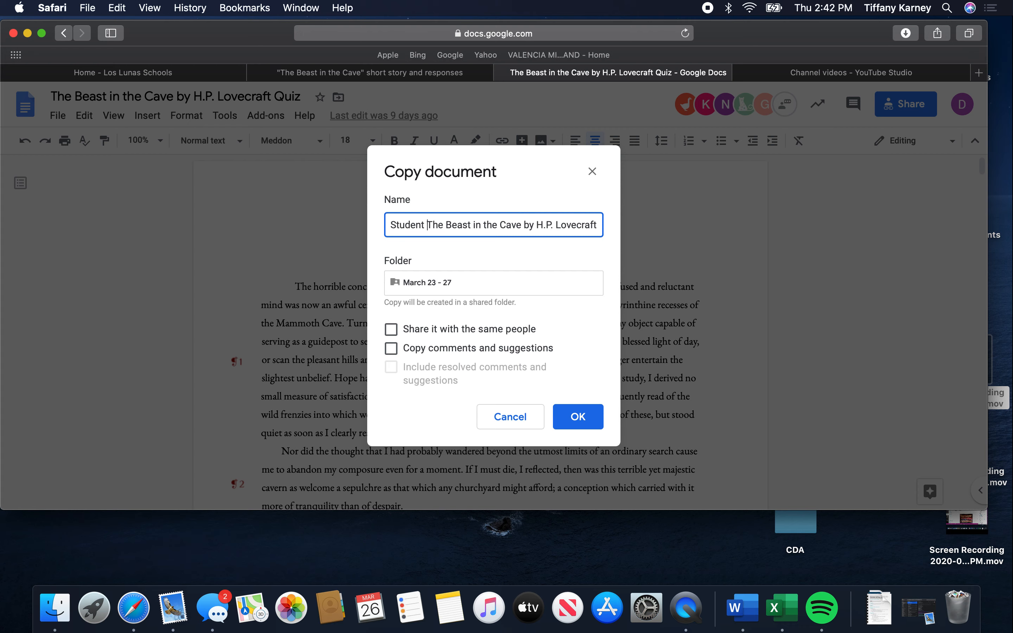
mouse_move(514, 363)
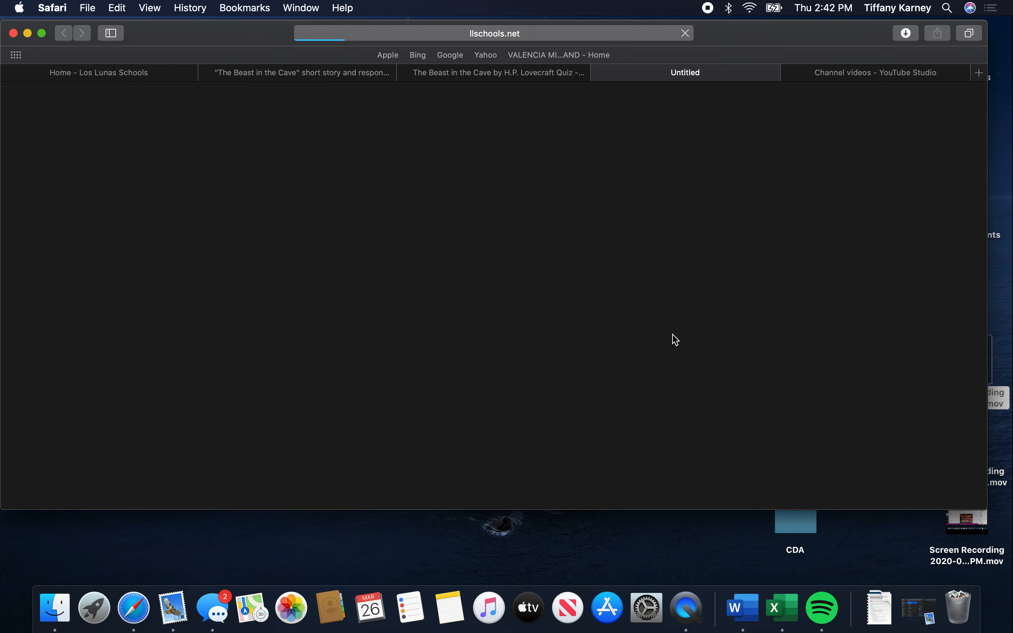
mouse_move(504, 223)
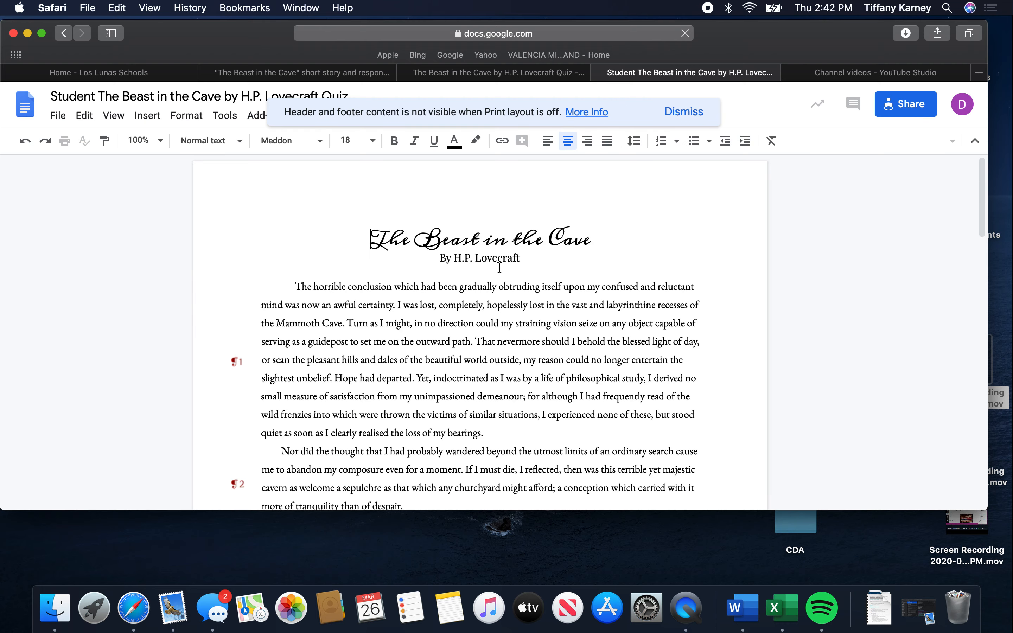
In the Student copy, highlight the approaching-steps phrase yellow, underline another, and reach the questions.
scroll(down, 3)
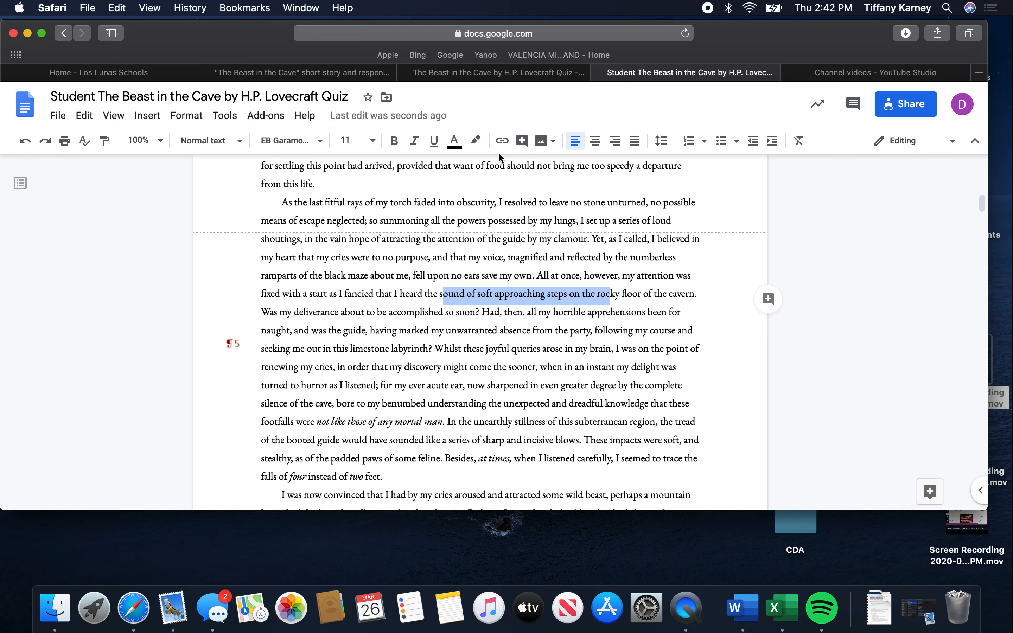
click(475, 141)
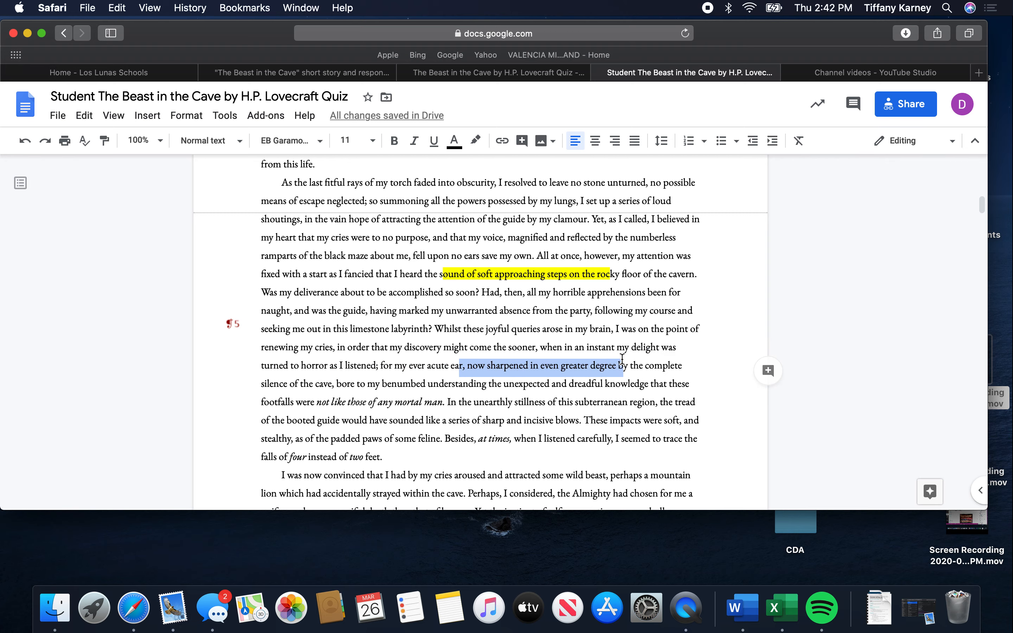
click(434, 140)
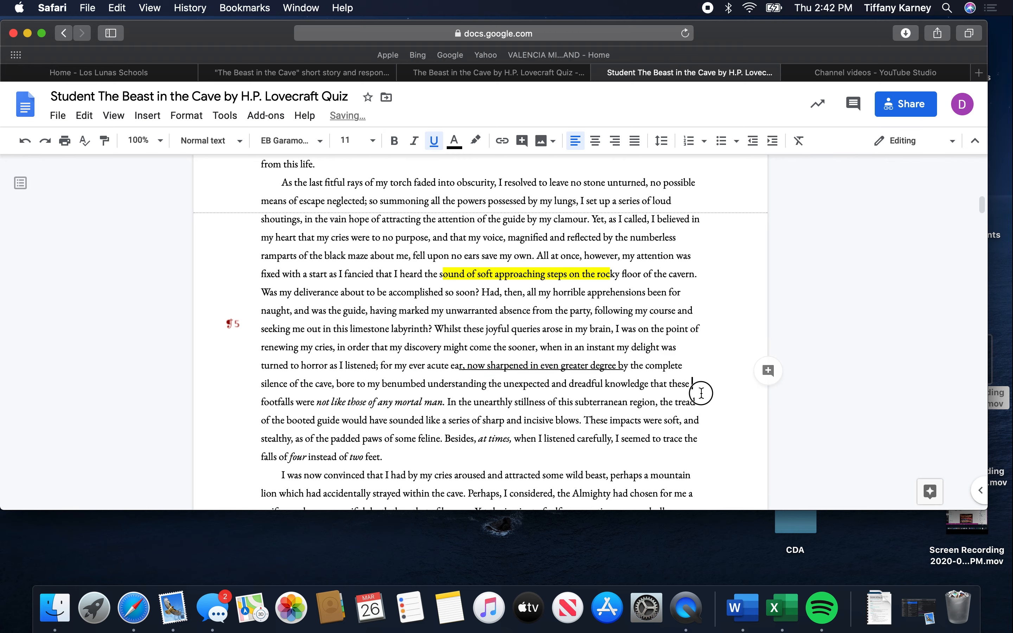
scroll(down, 3)
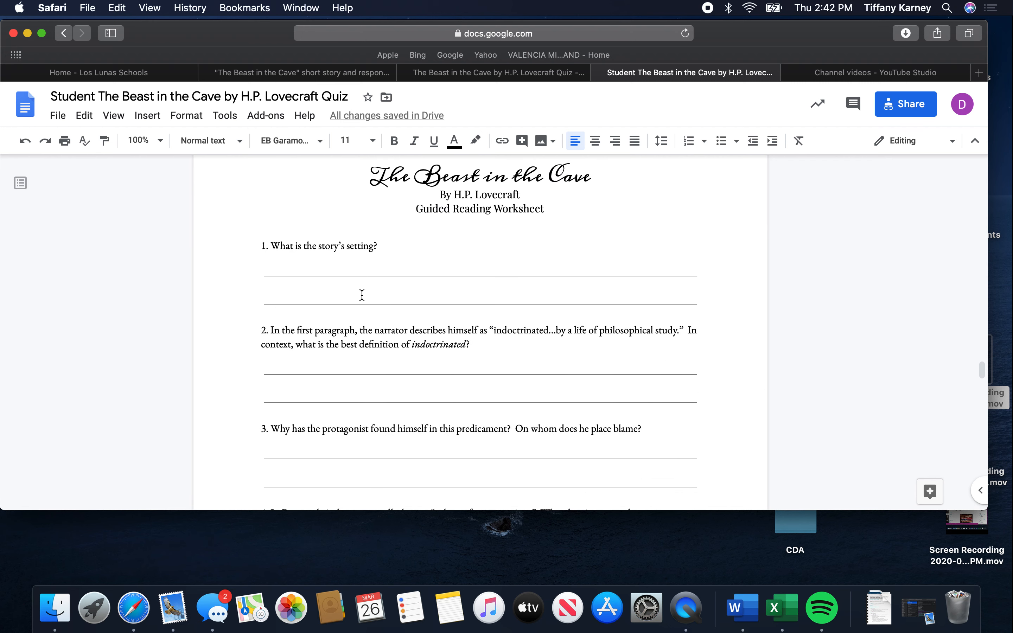
scroll(down, 3)
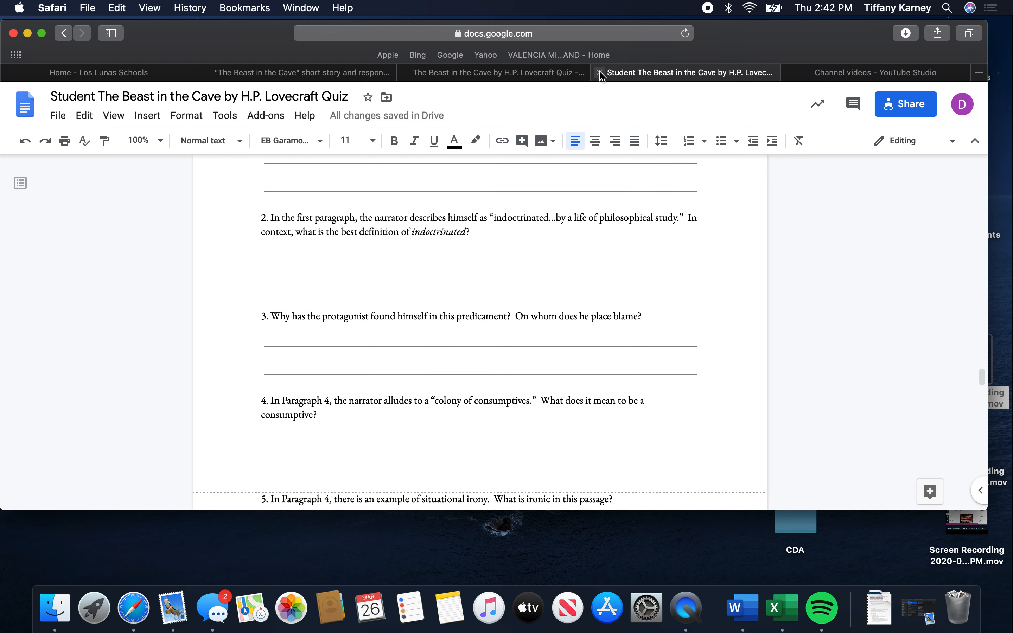
mouse_move(599, 72)
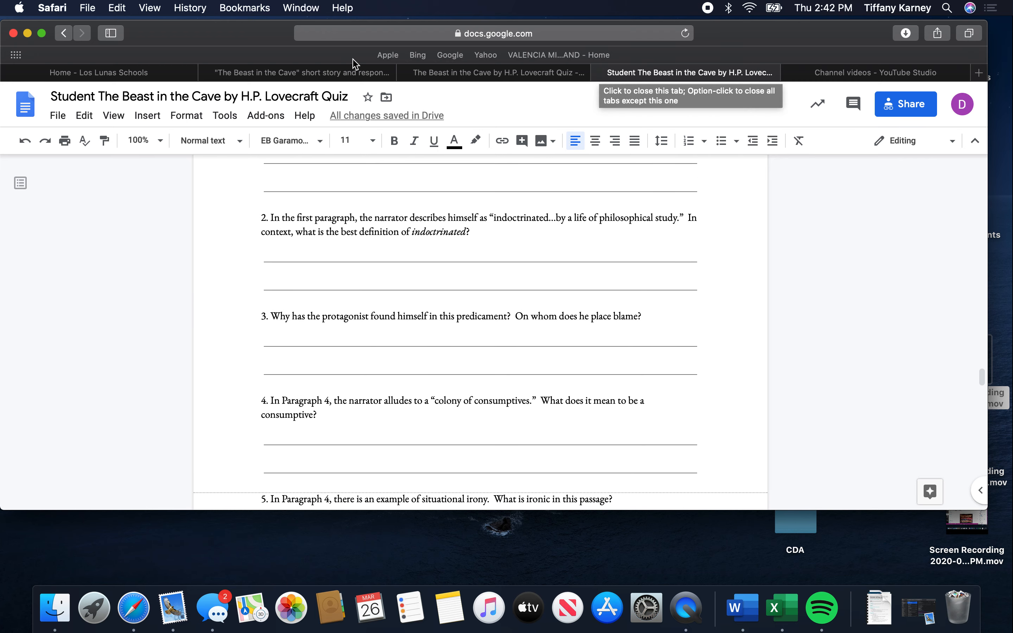
Back in Canvas, start a submission and choose the Website URL option.
click(297, 72)
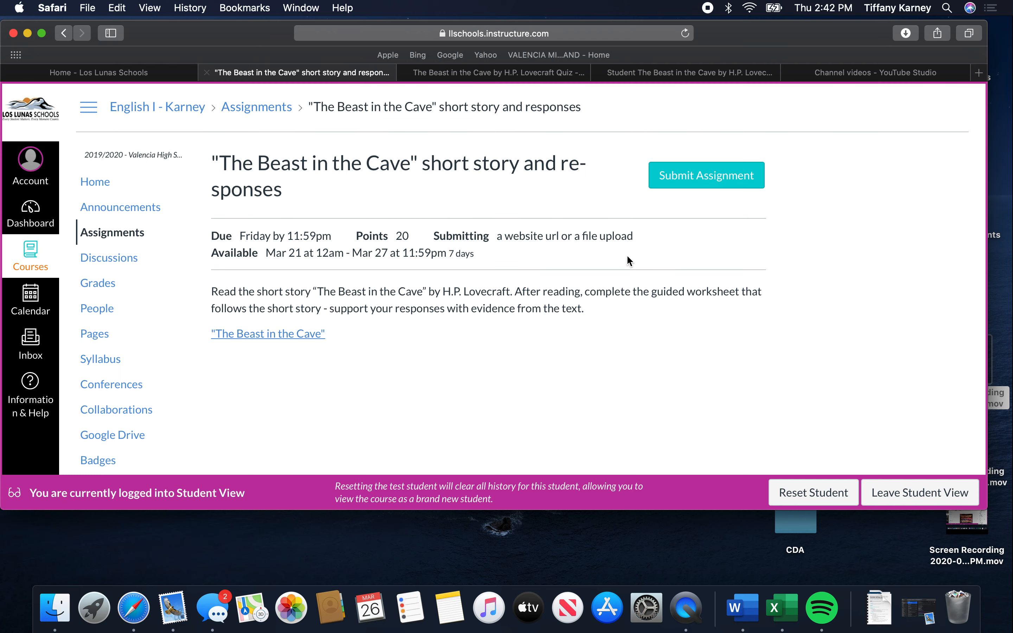
mouse_move(898, 309)
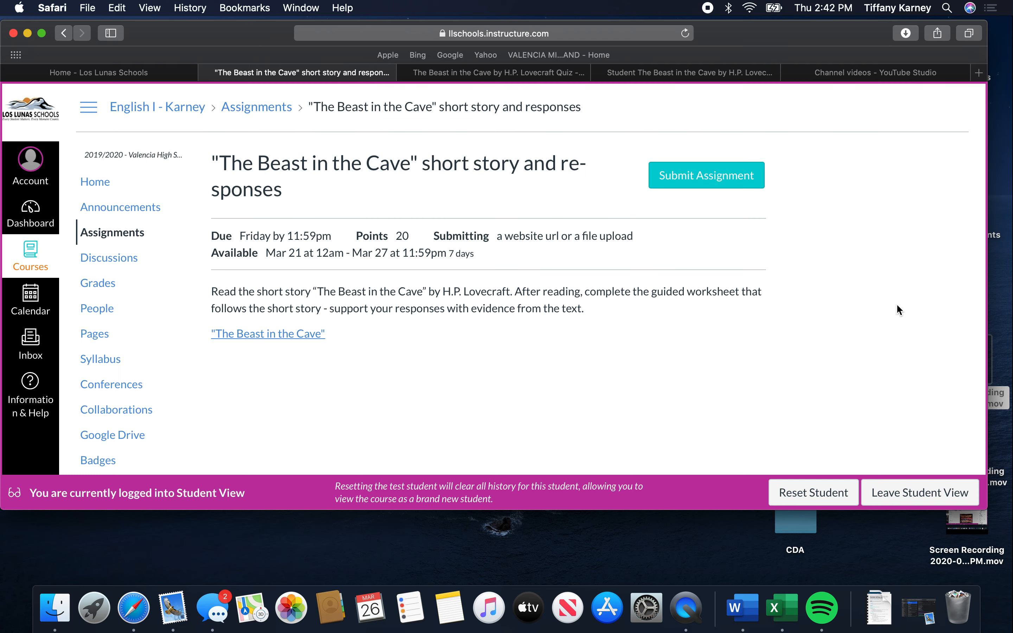
click(705, 175)
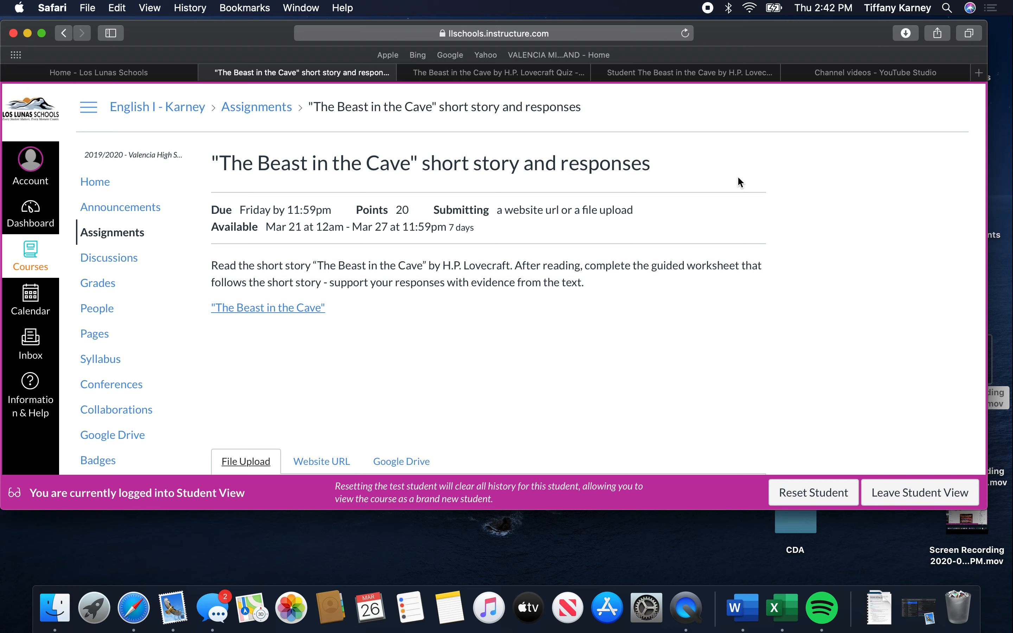
scroll(down, 3)
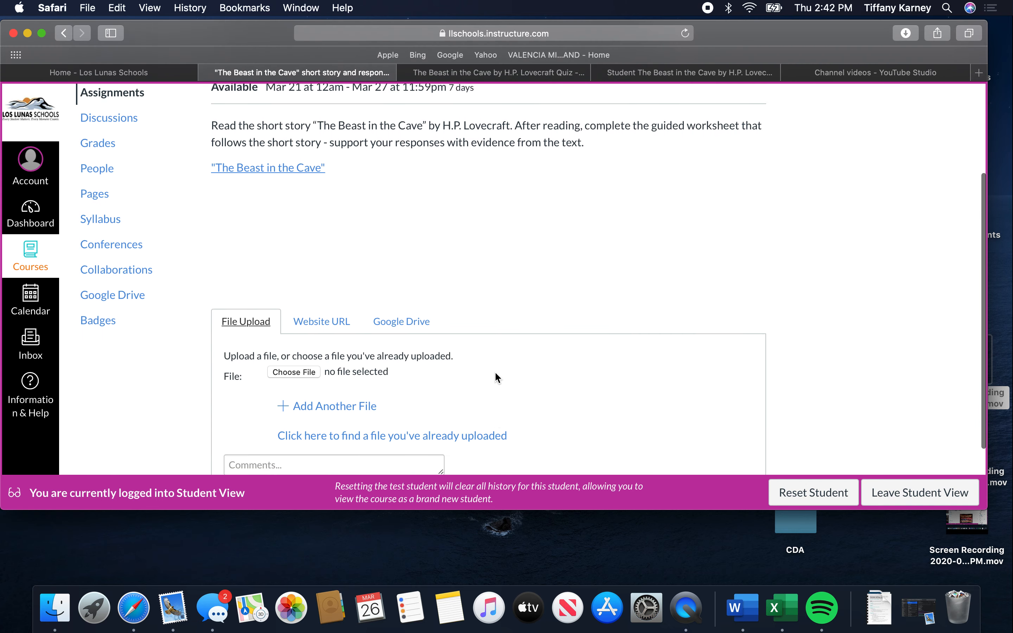
scroll(down, 3)
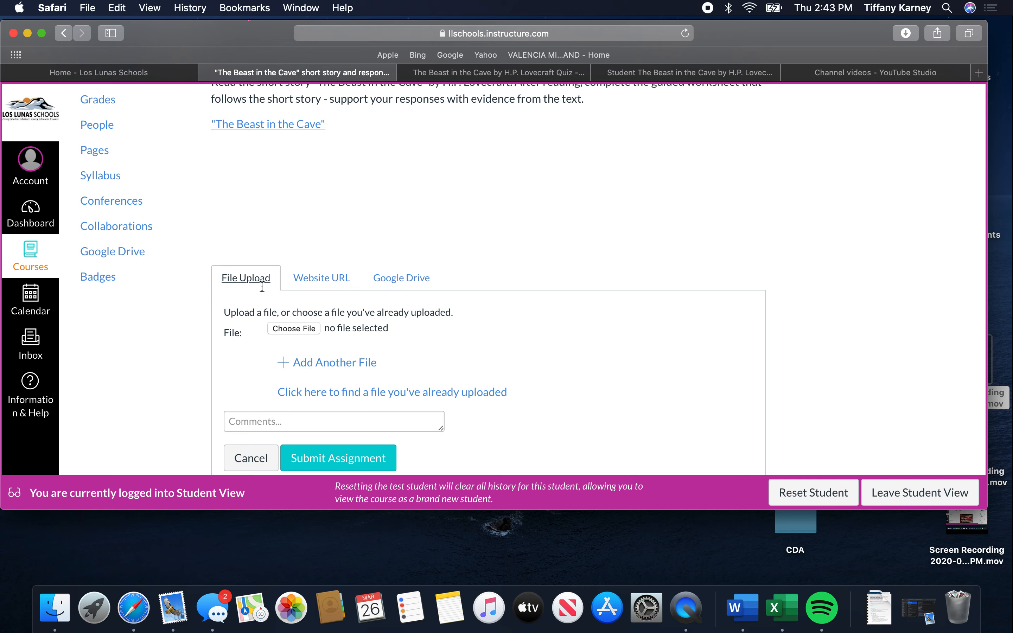
mouse_move(321, 278)
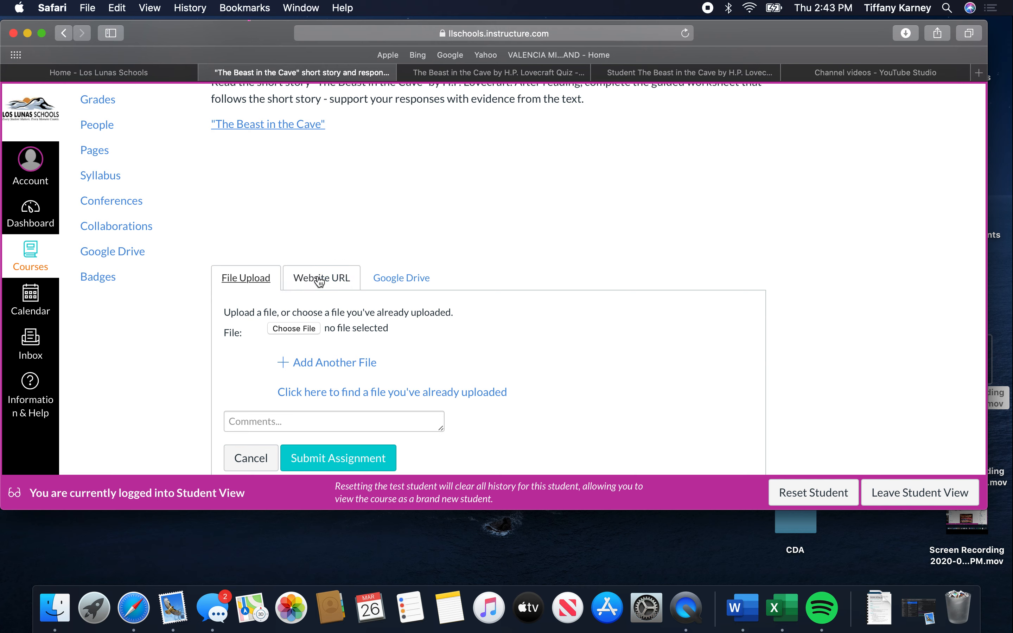
click(320, 278)
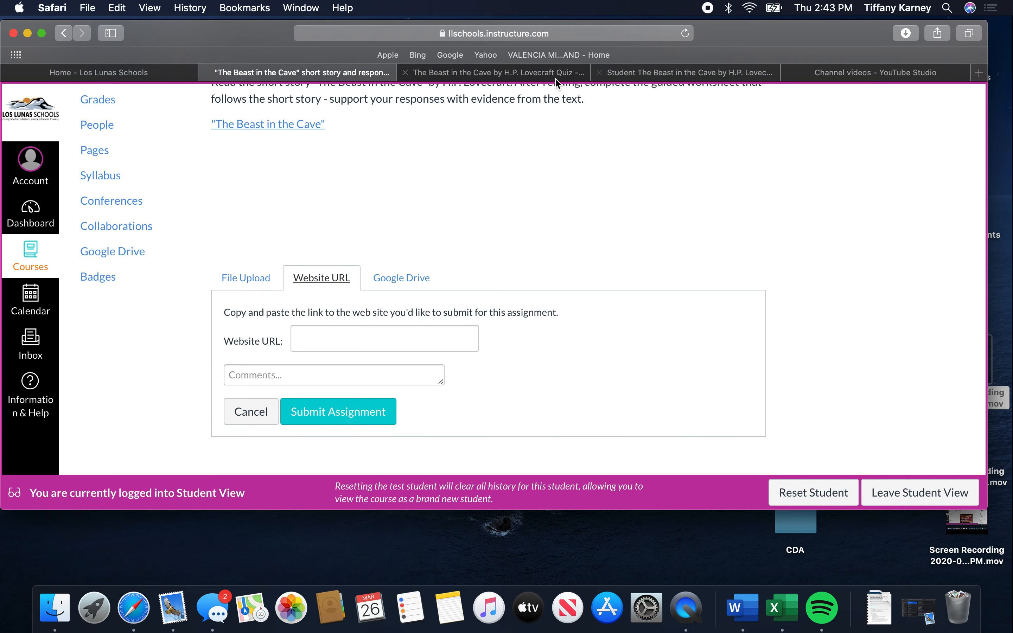
Copy the Student quiz copy's shareable link from its Share dialog.
click(684, 72)
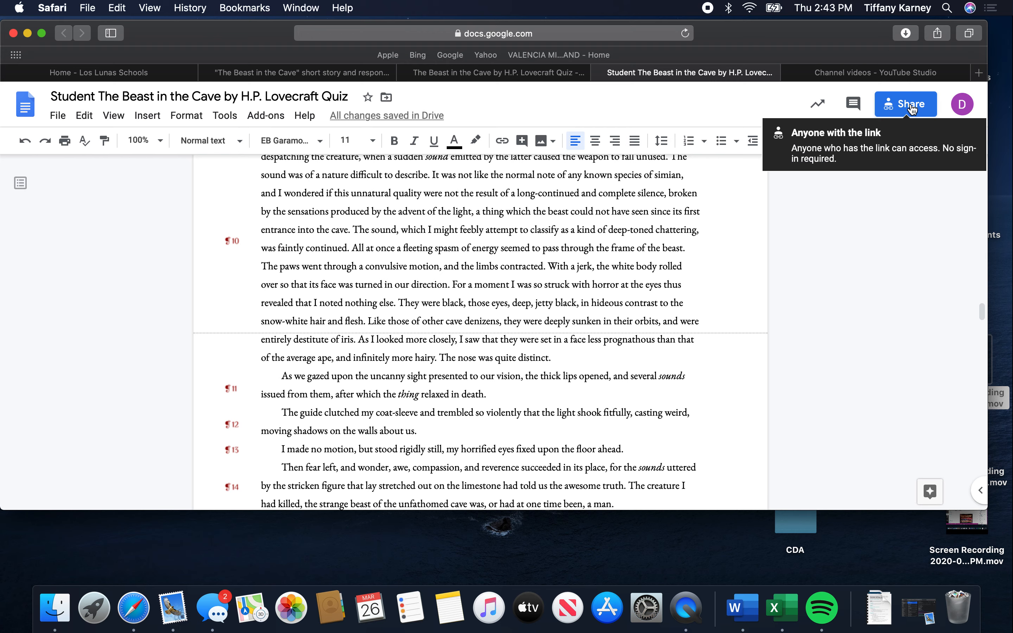
click(906, 104)
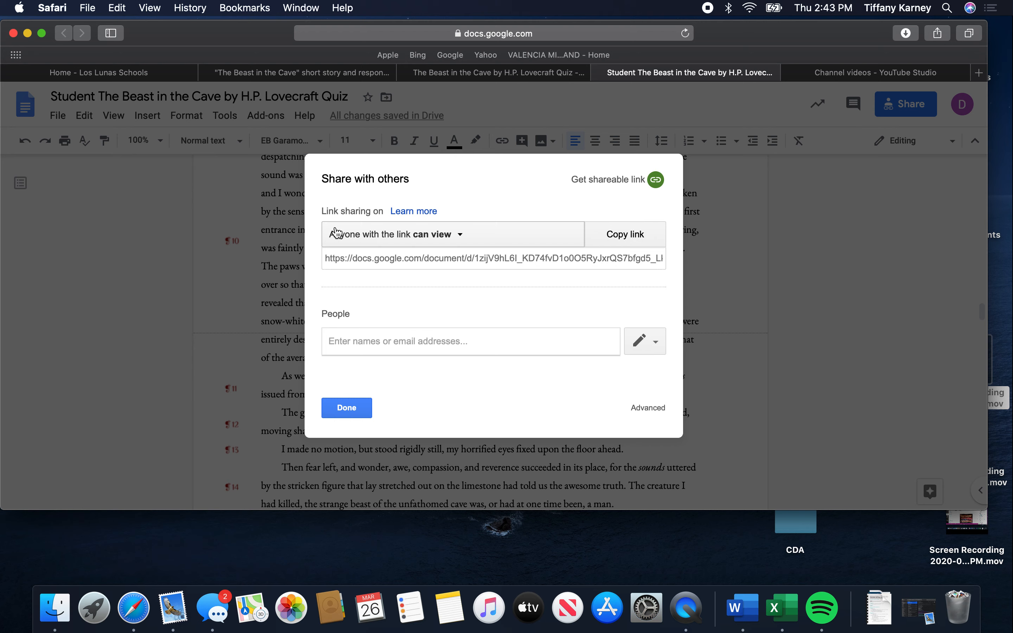
mouse_move(455, 262)
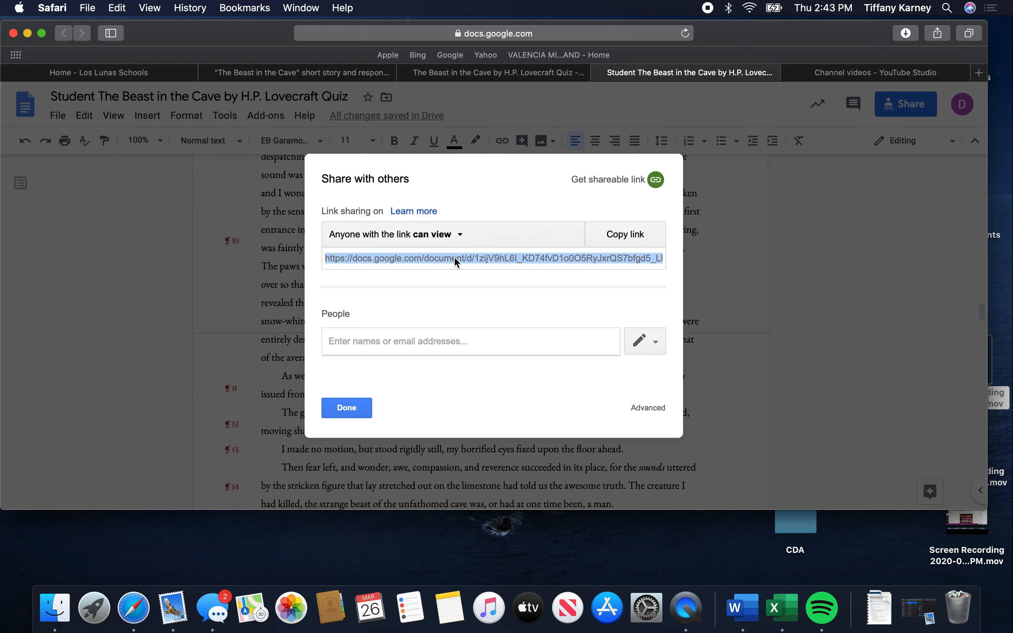
click(624, 233)
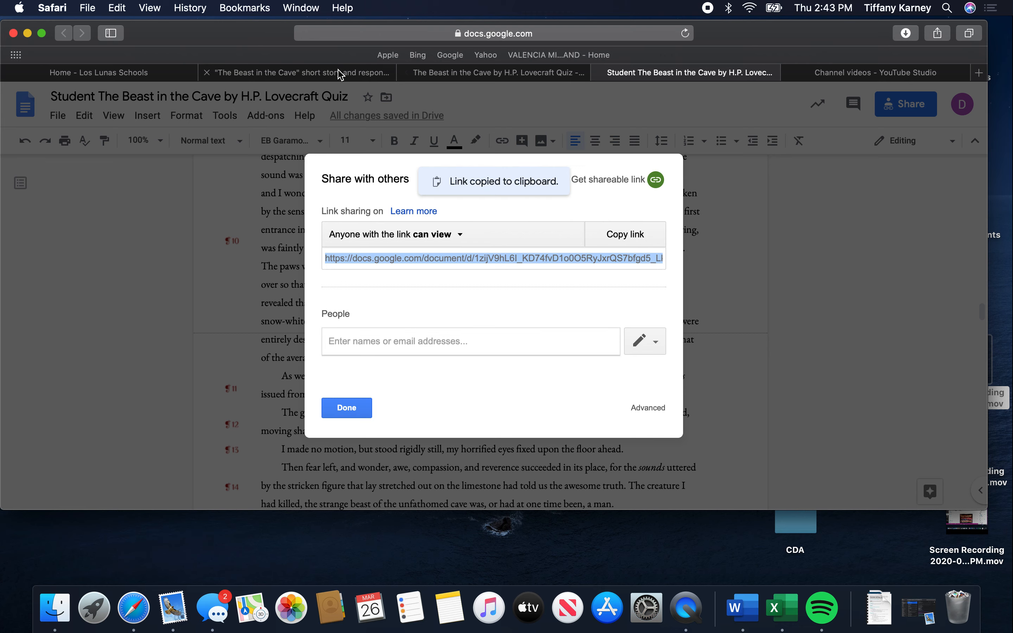
Paste the Google Docs share link into Canvas's Website URL field.
click(297, 73)
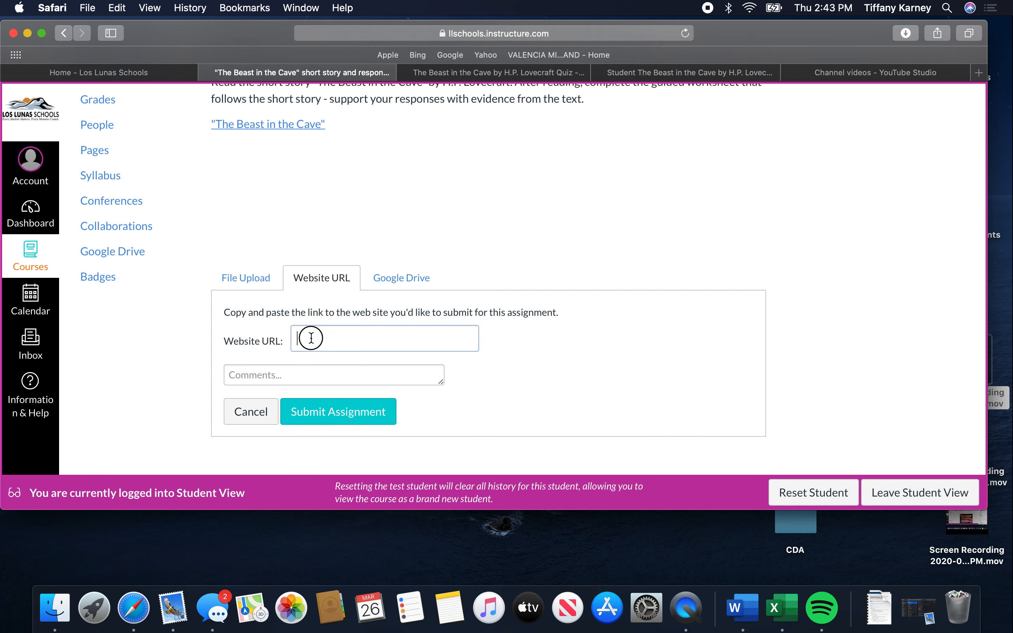
click(384, 337)
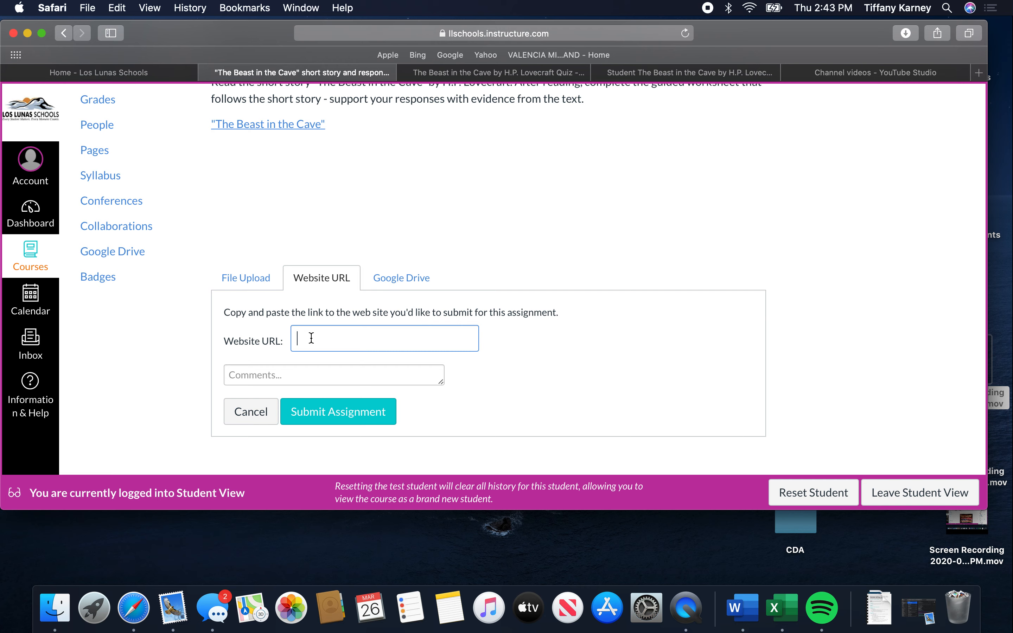
text(rQS7bfgd5_LkPMZVM/edit?usp=sharing)
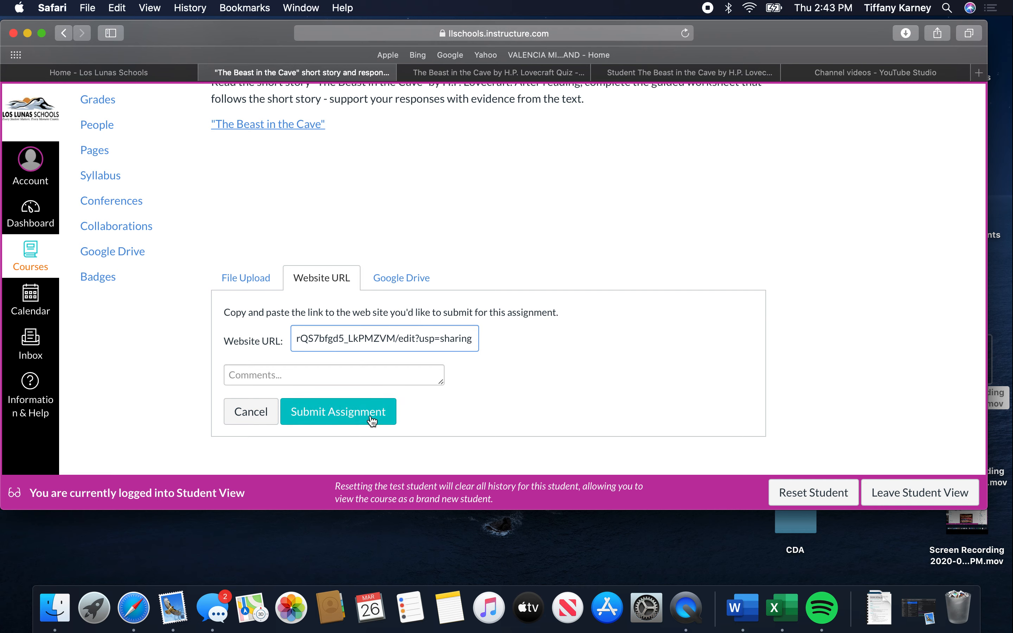
mouse_move(679, 287)
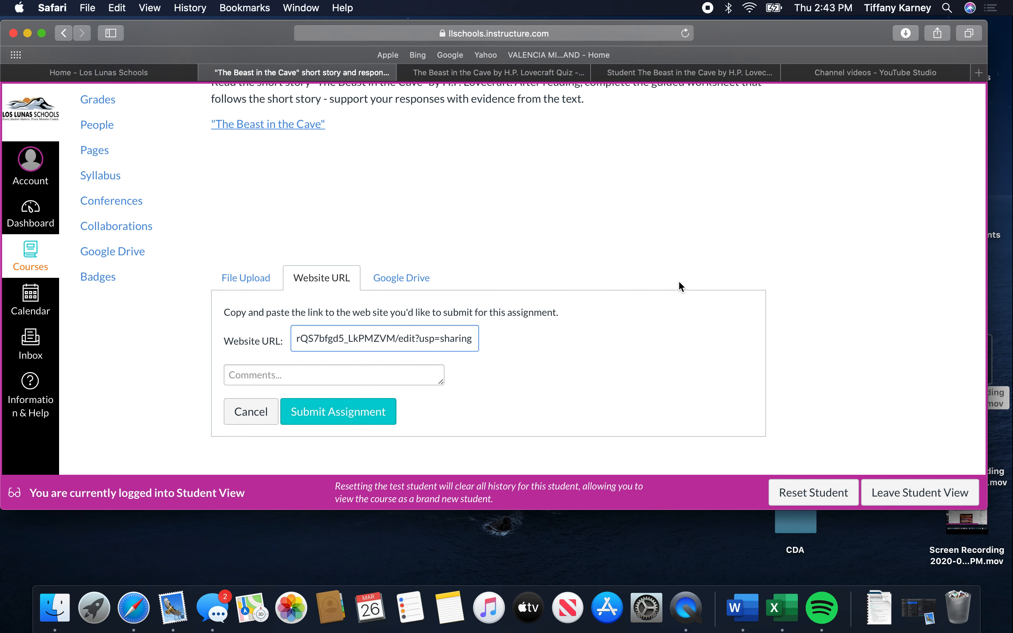
mouse_move(474, 284)
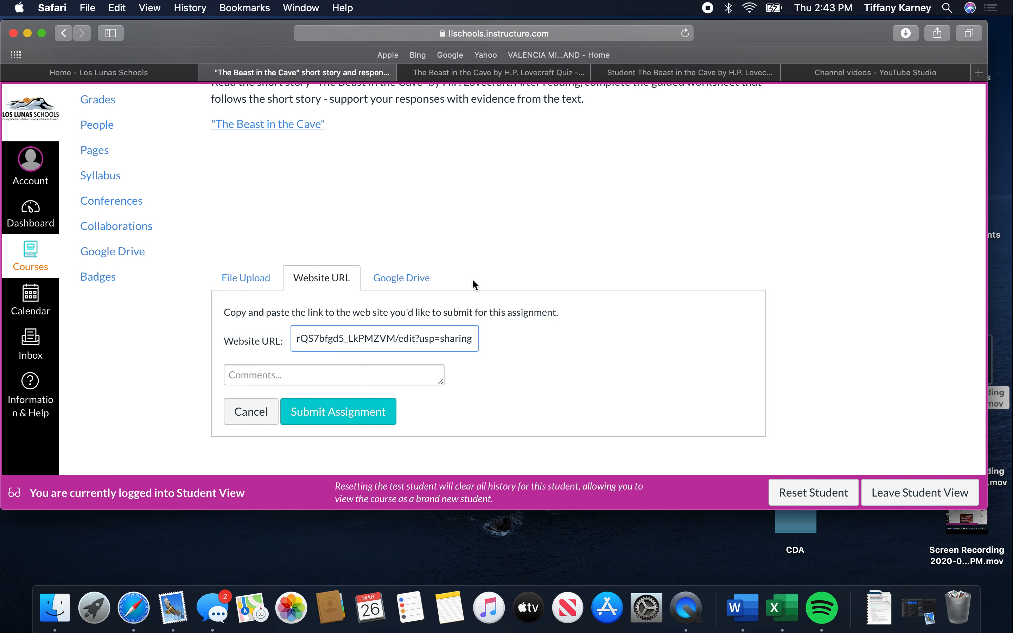
mouse_move(688, 482)
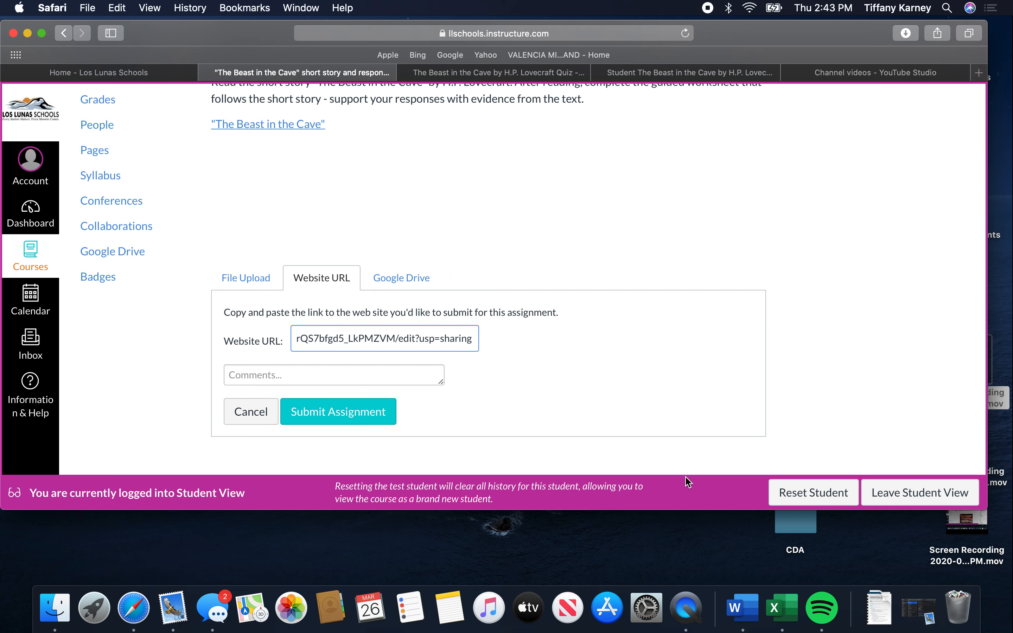
mouse_move(635, 431)
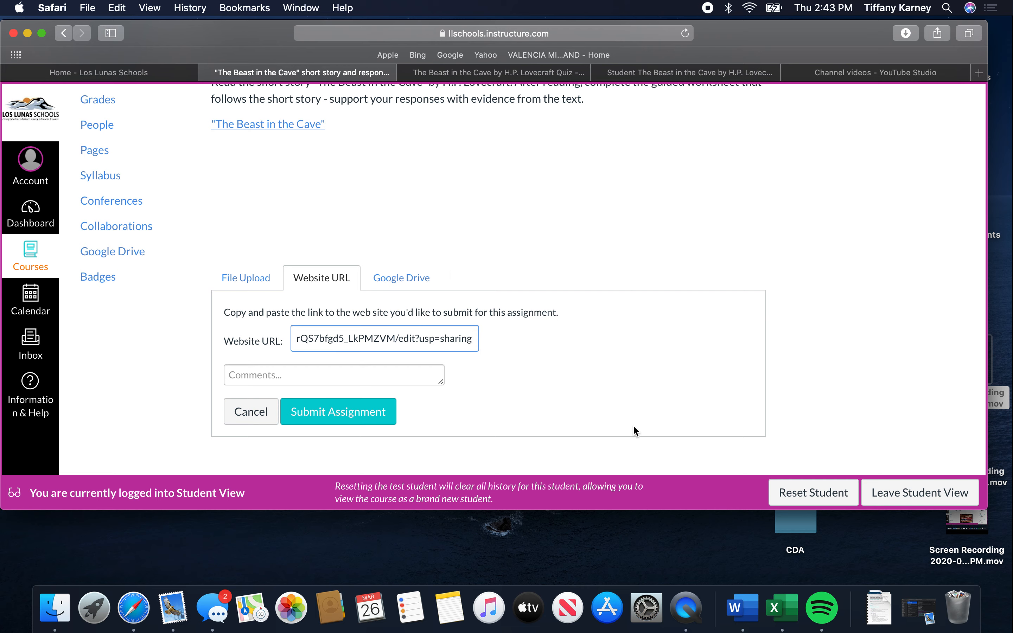
mouse_move(366, 299)
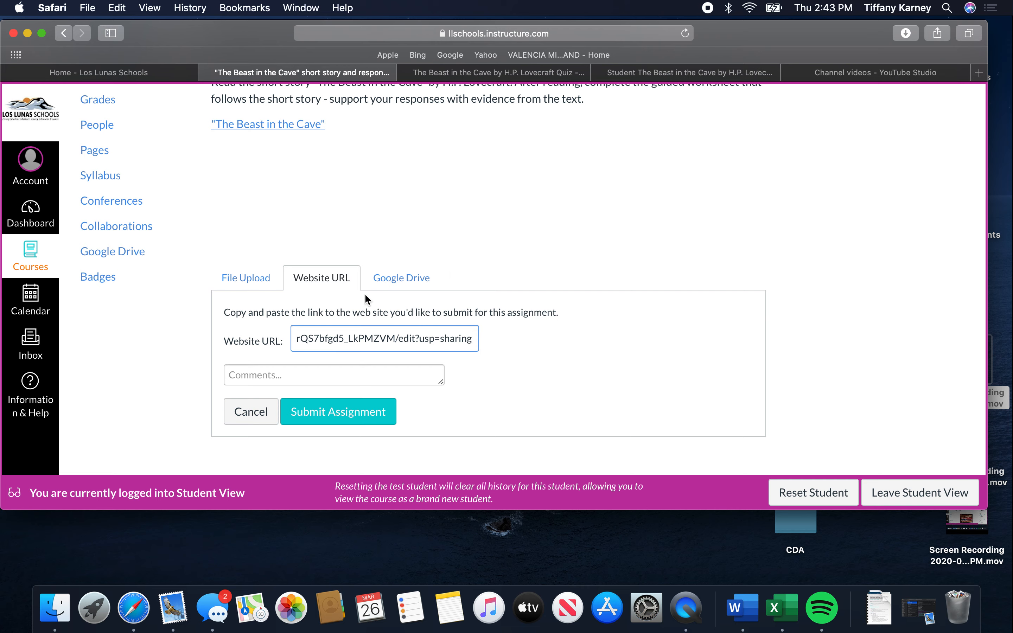
mouse_move(413, 285)
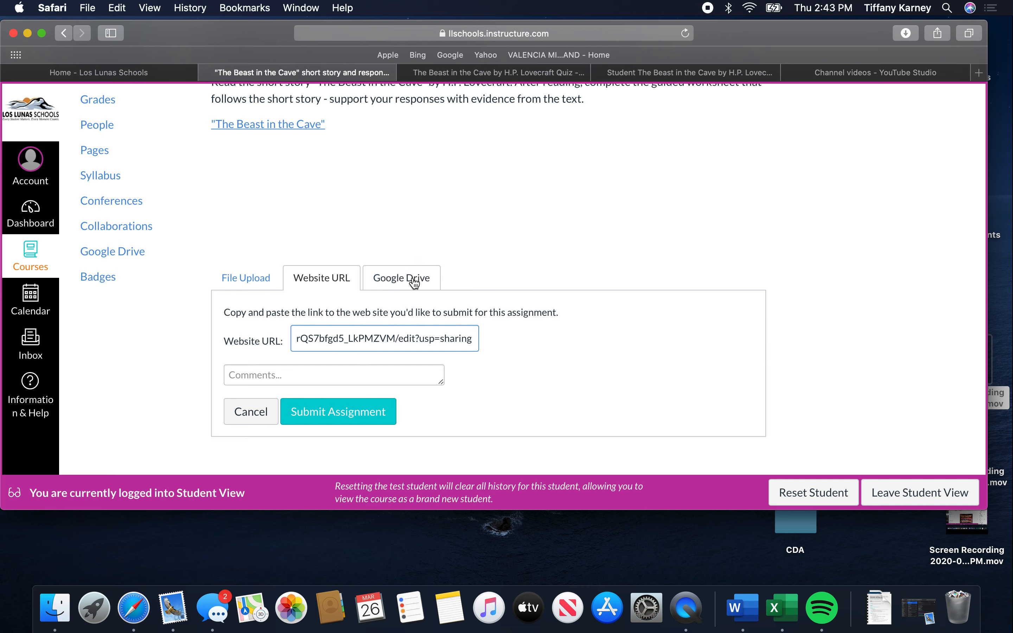
mouse_move(406, 281)
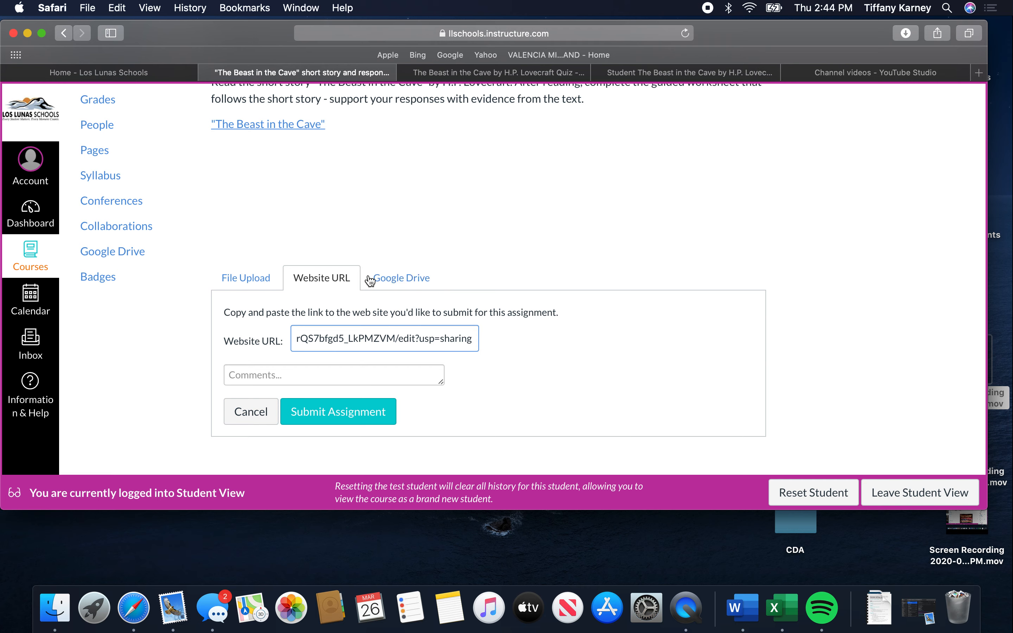
mouse_move(377, 303)
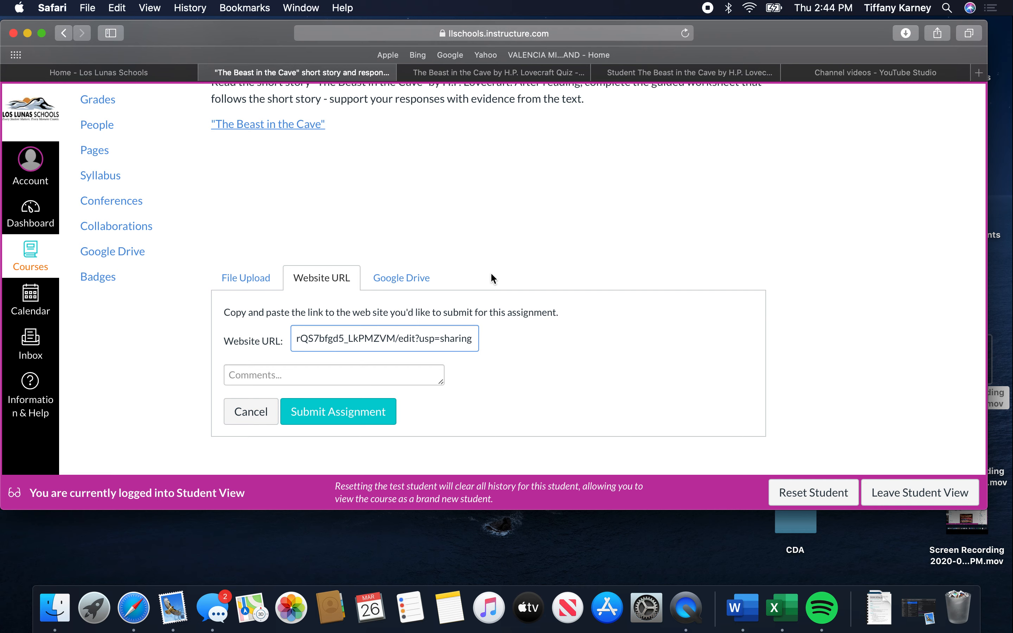
mouse_move(367, 297)
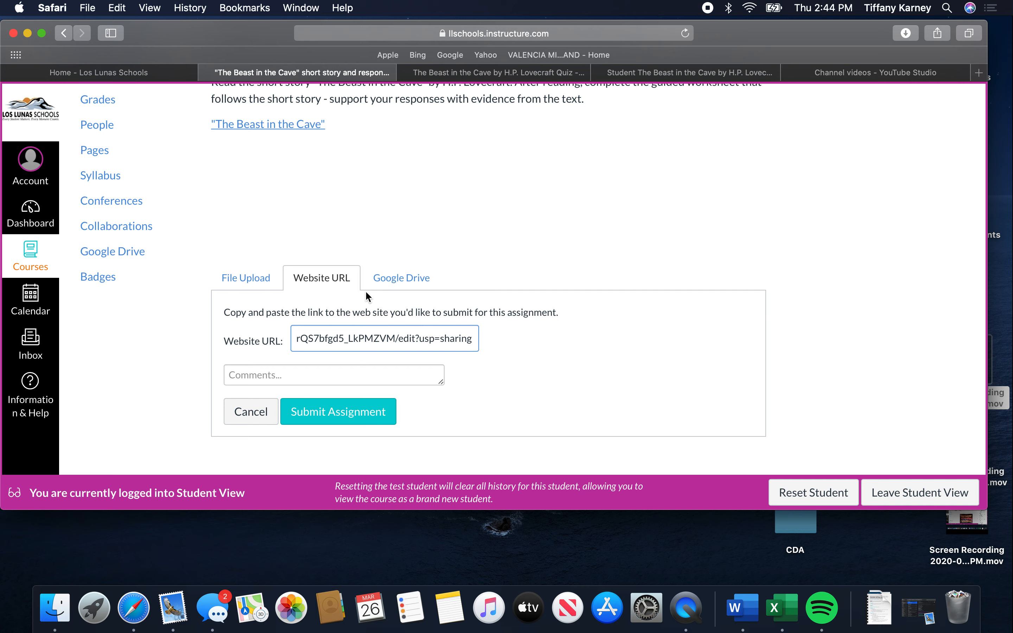
mouse_move(344, 309)
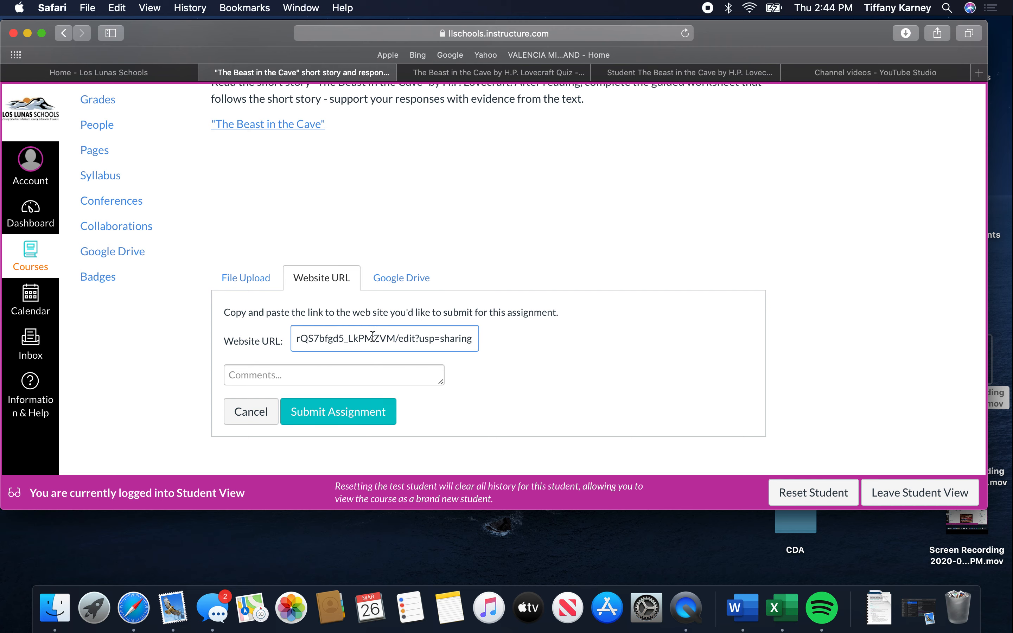
Submit the assignment so Canvas shows the Submitted! confirmation.
click(337, 411)
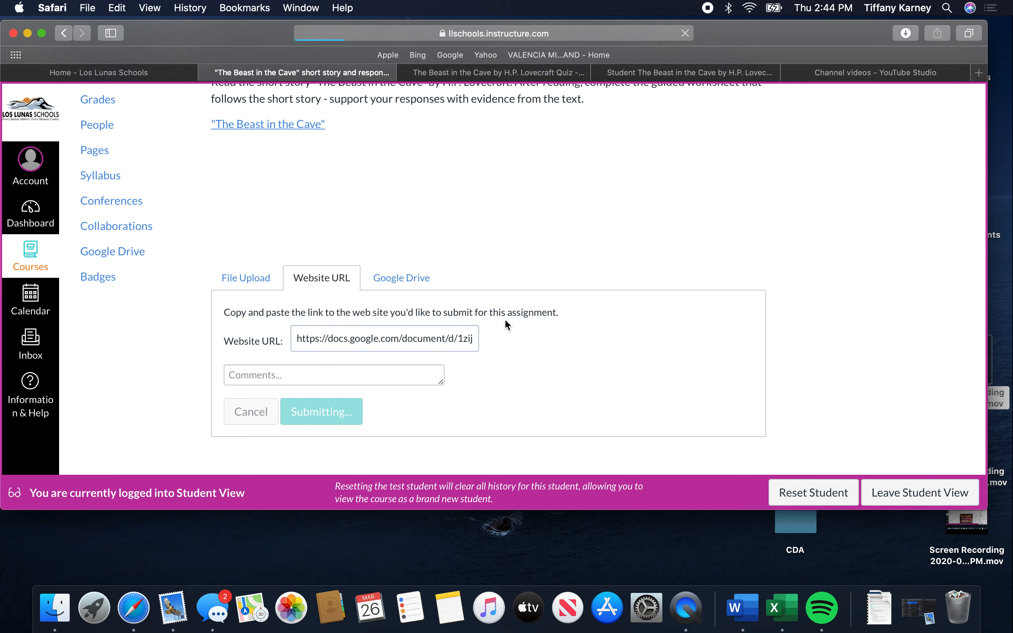
click(321, 411)
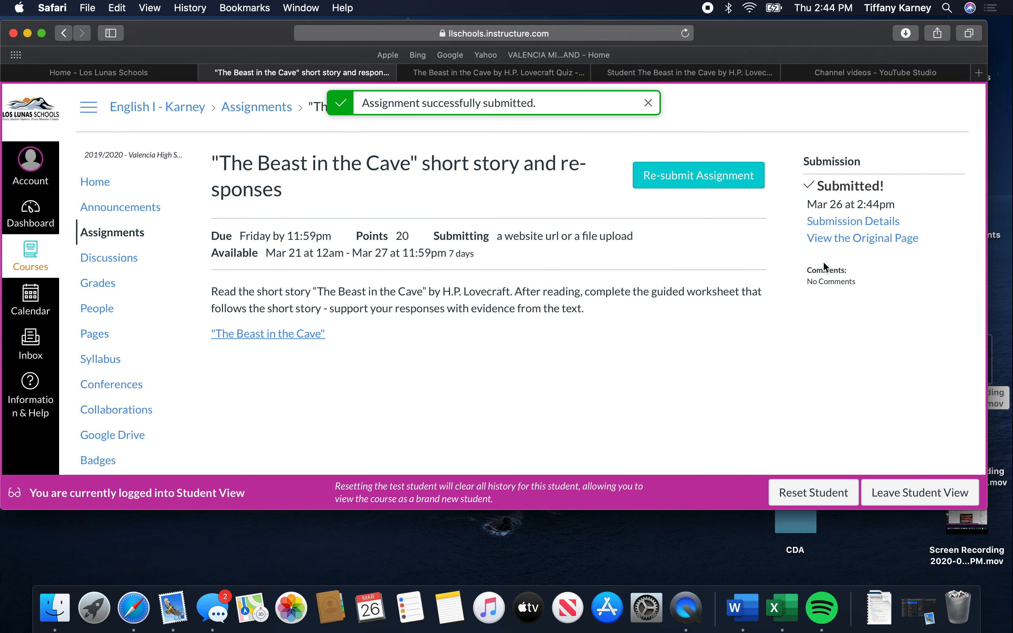
mouse_move(818, 282)
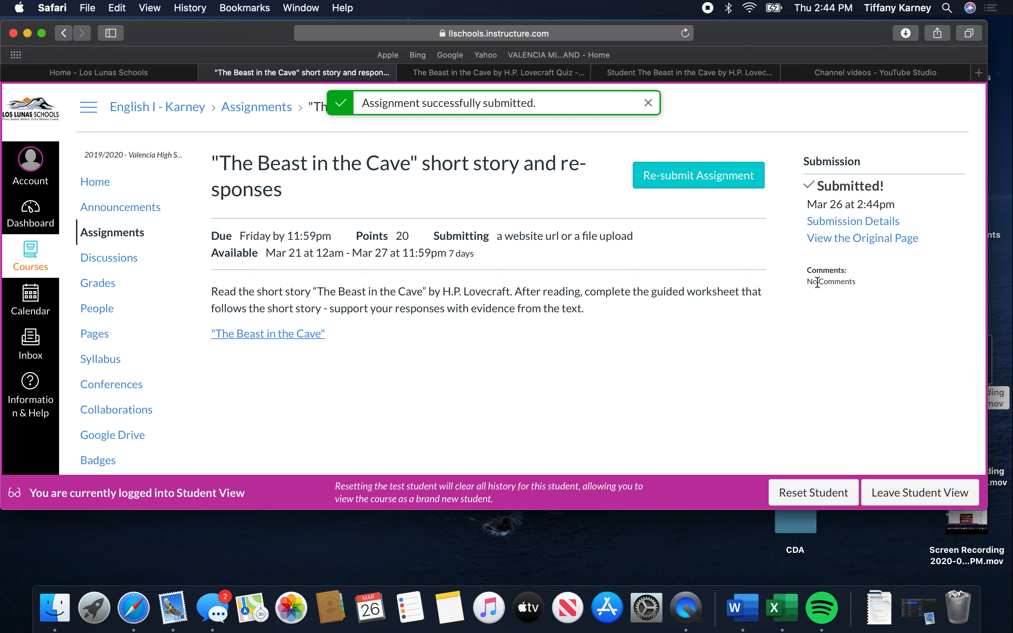